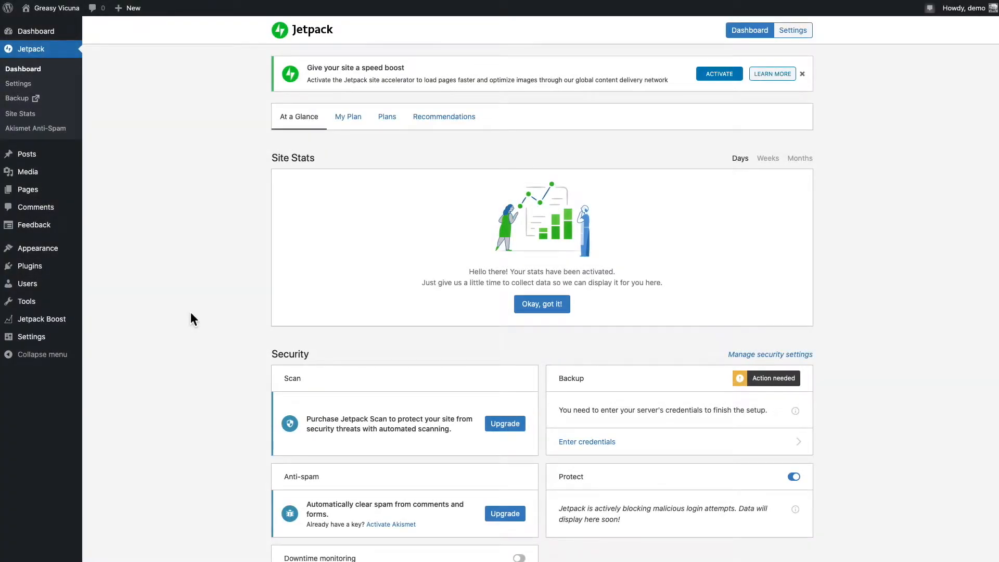
mouse_move(163, 123)
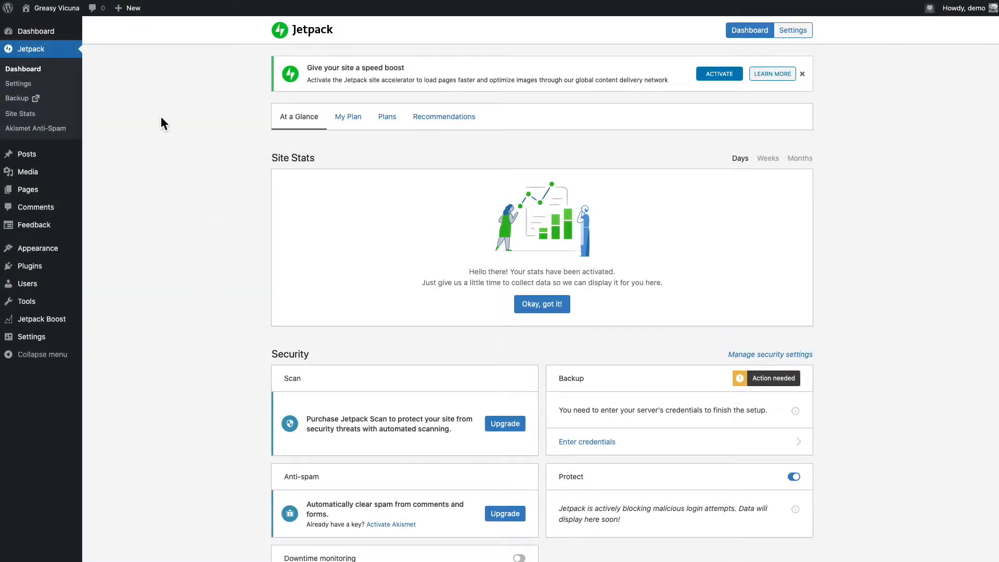
- Go to the site's Jetpack Backup page listing the latest backups
left_click(17, 98)
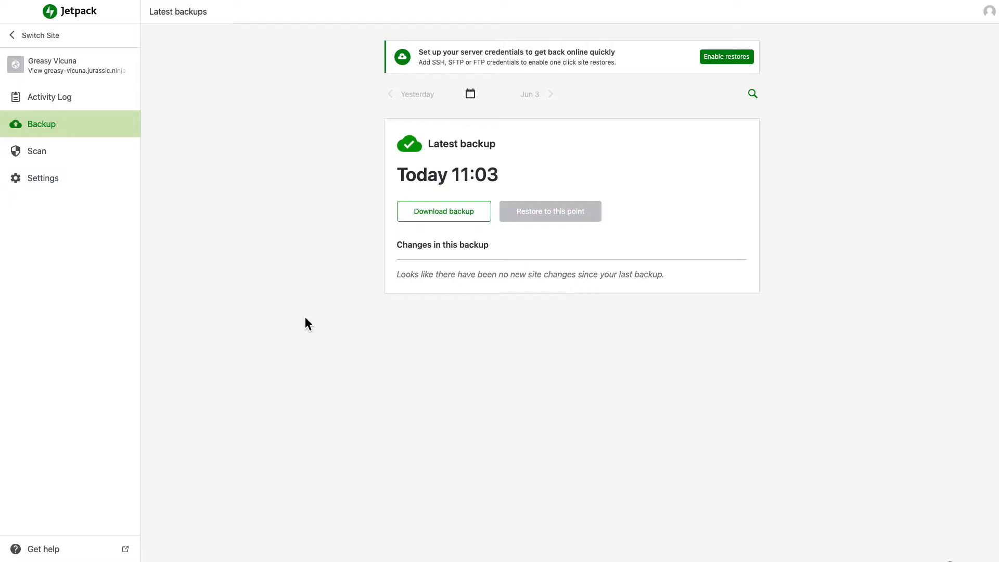
left_click(389, 94)
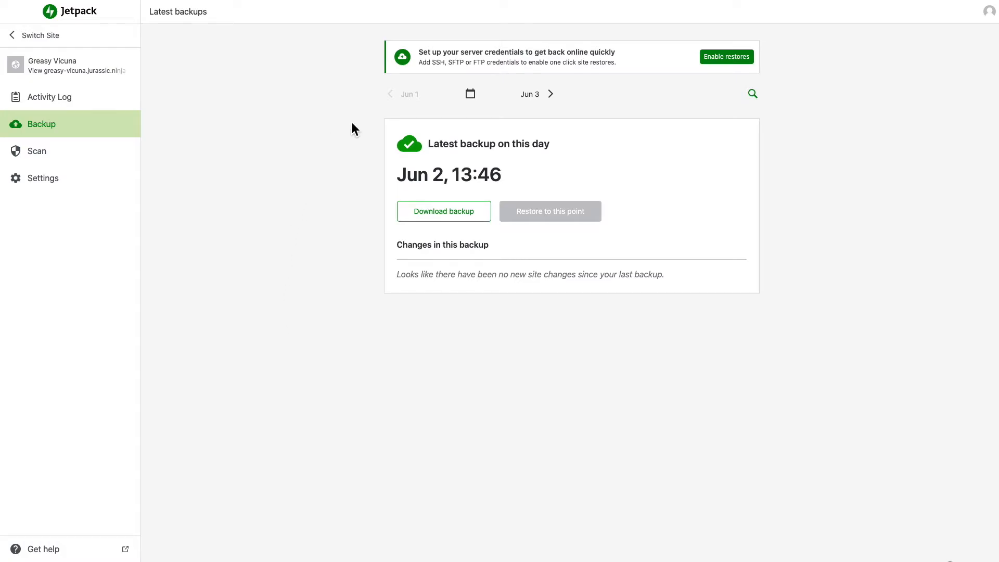
left_click(549, 94)
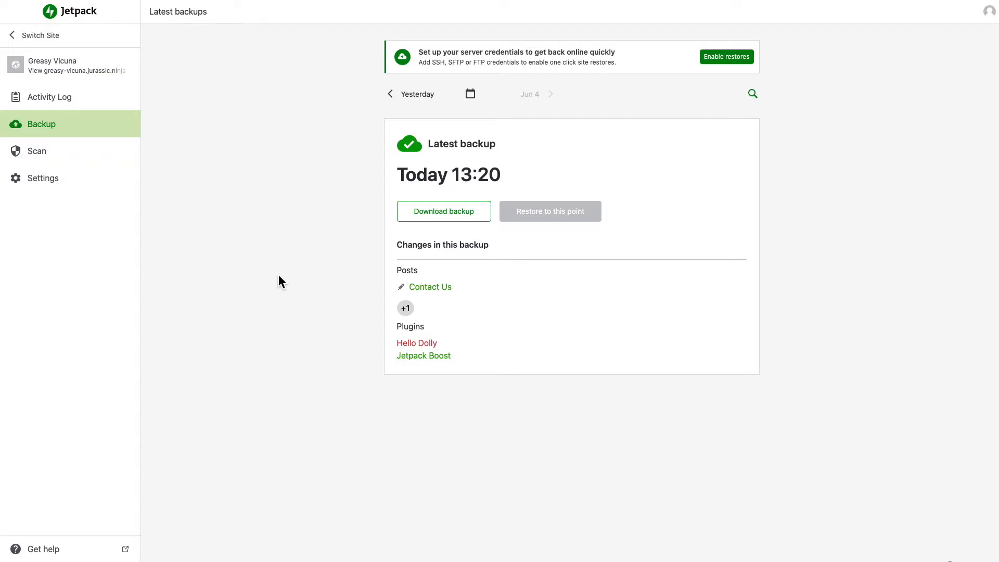
mouse_move(443, 212)
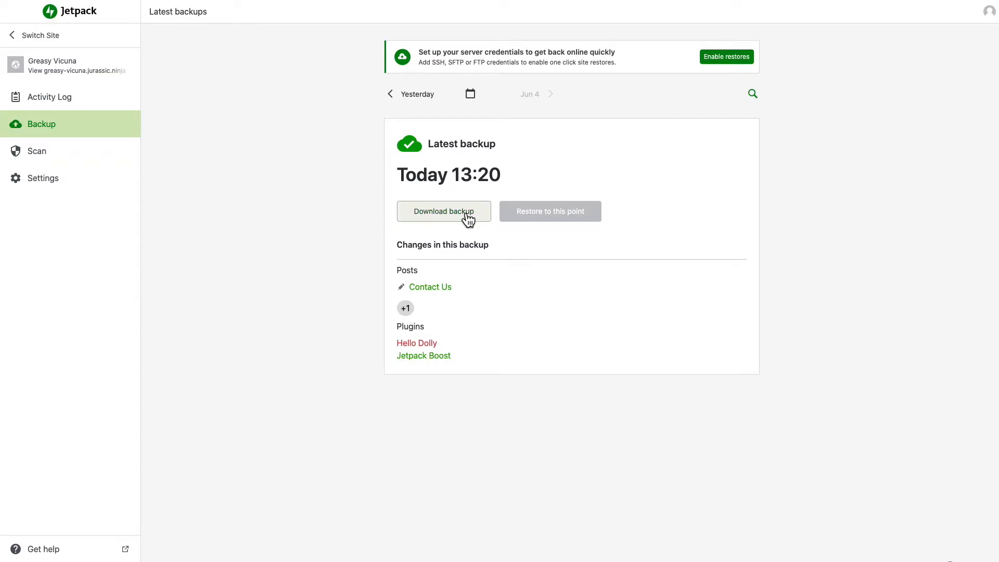
- Generate a downloadable file of the 3 June 13:20 backup, keeping WordPress Themes and all items included
left_click(443, 212)
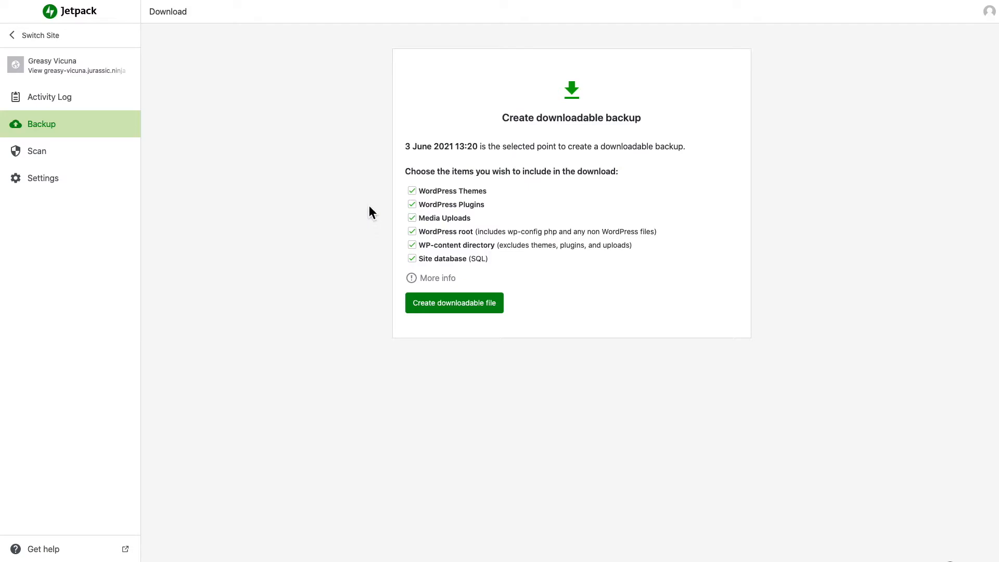
left_click(412, 191)
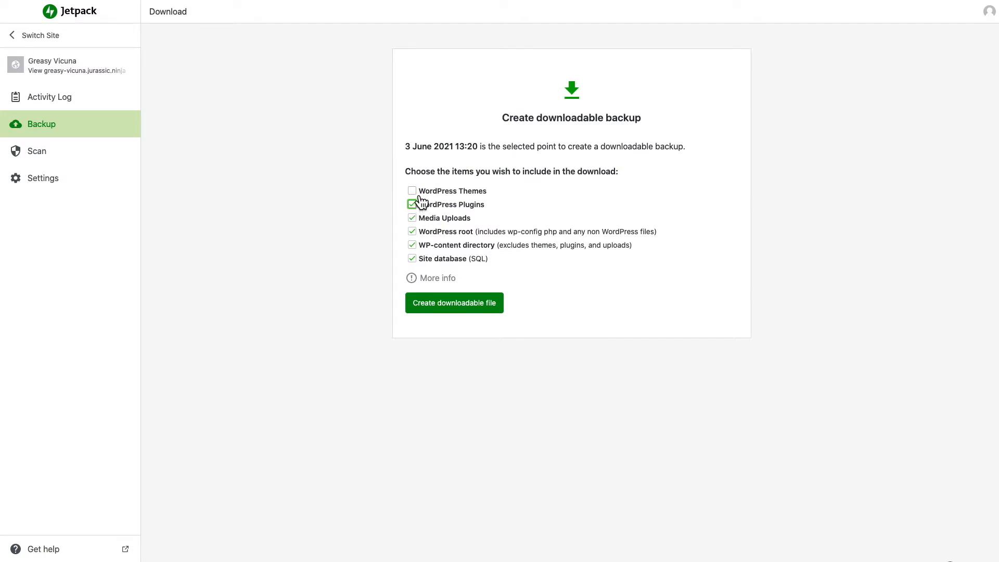
left_click(412, 190)
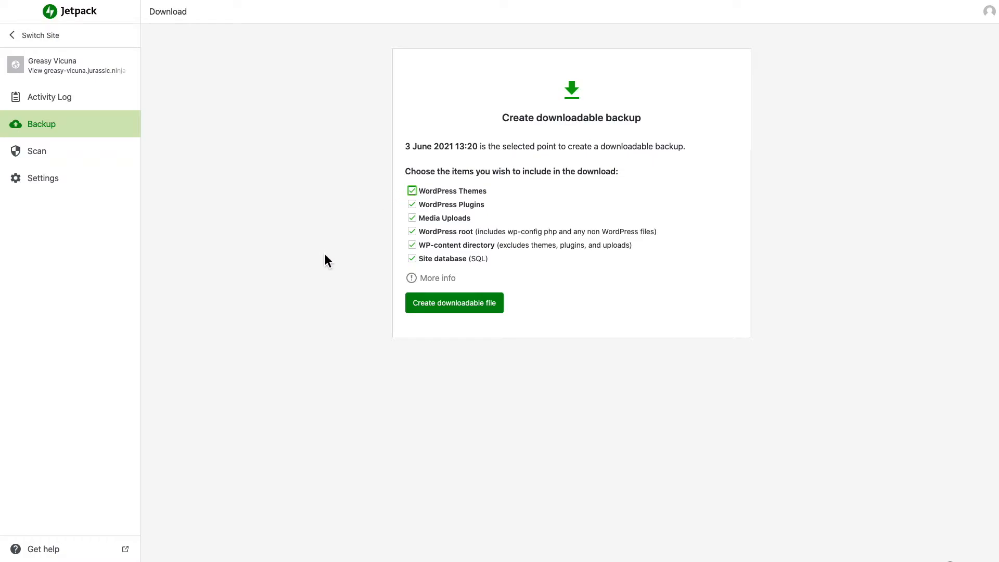
mouse_move(306, 243)
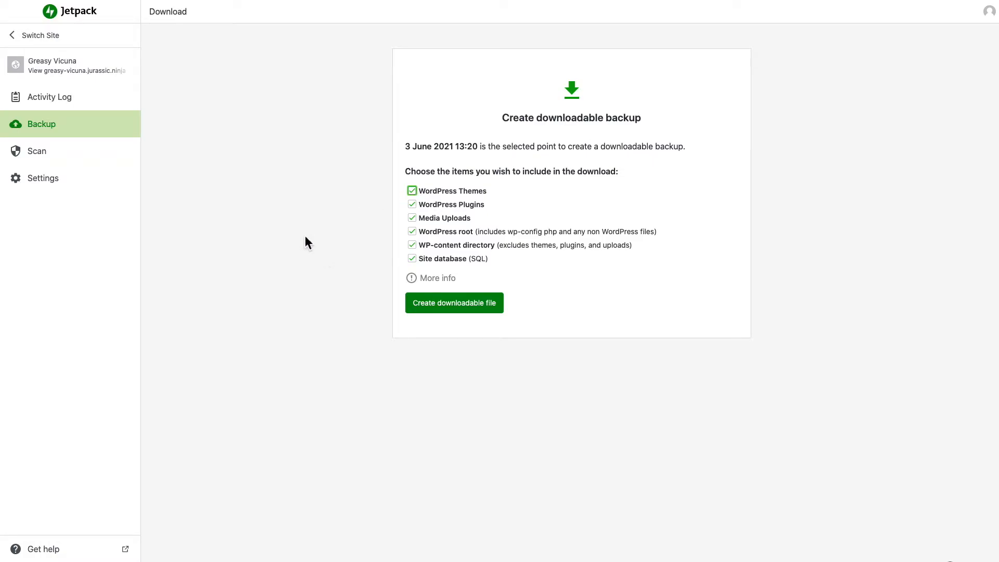
left_click(453, 303)
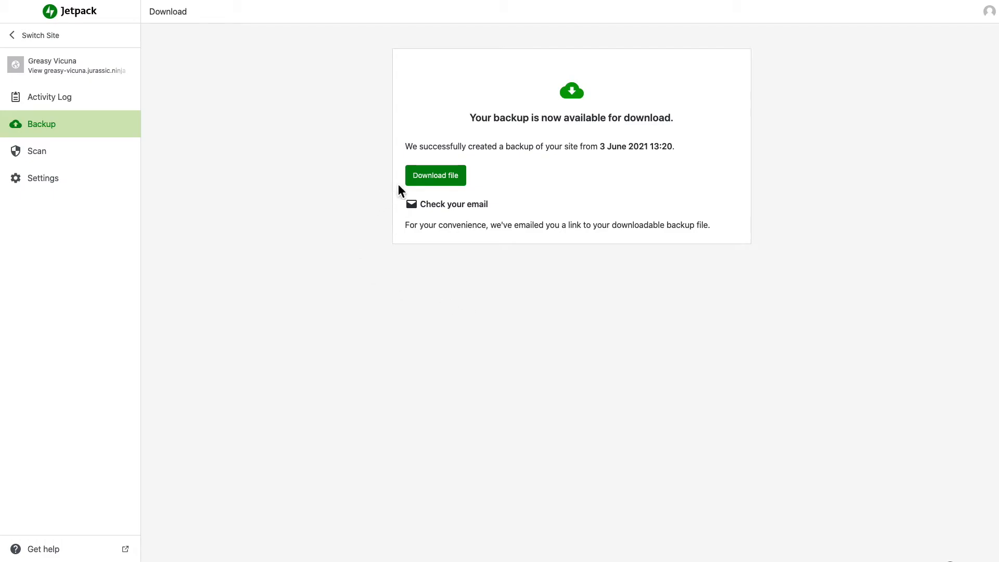
- Download the finished backup archive and save it to disk
left_click(435, 175)
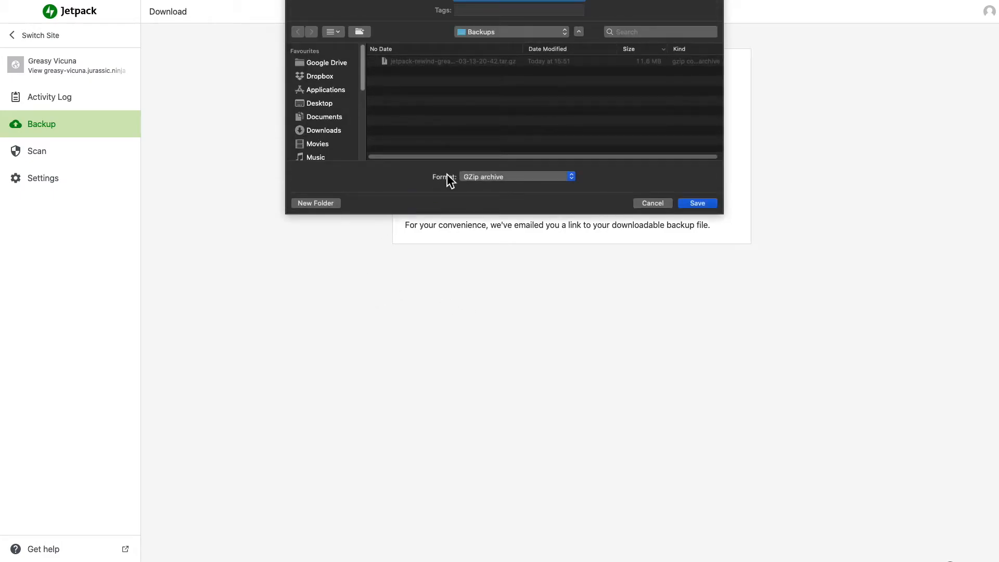
left_click(696, 203)
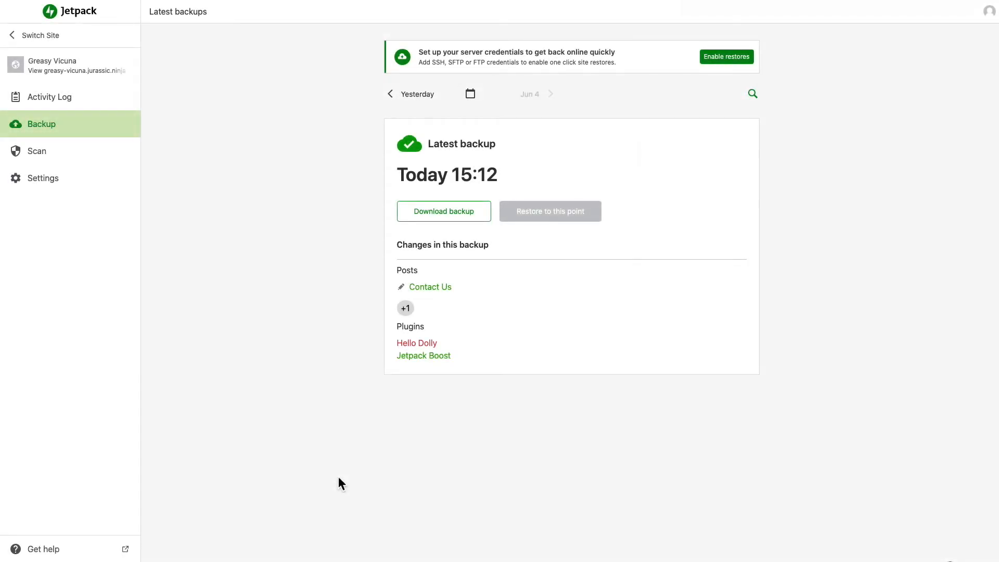
mouse_move(732, 66)
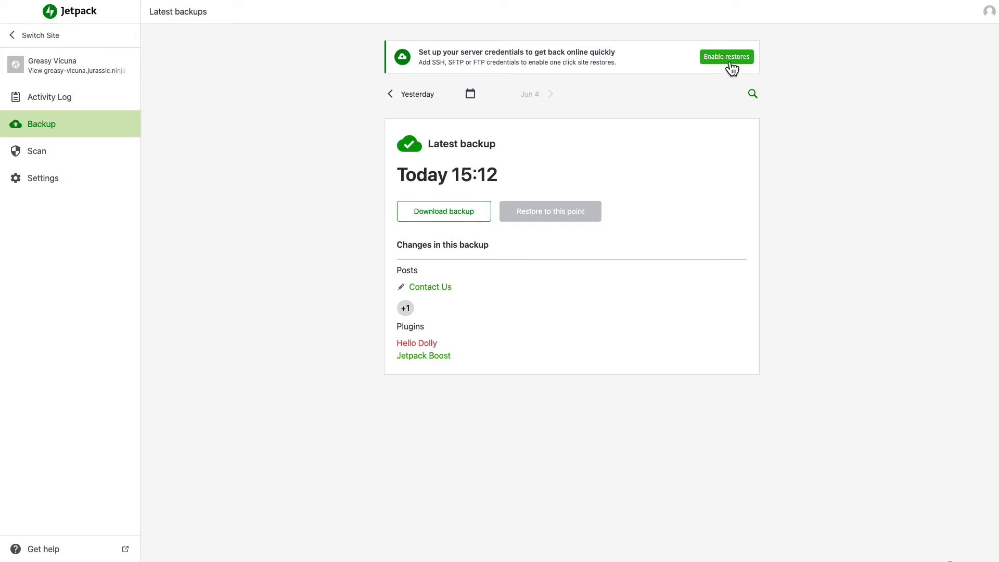
- Add and verify SSH/SFTP server credentials to enable restores, then return to the backups list
left_click(726, 56)
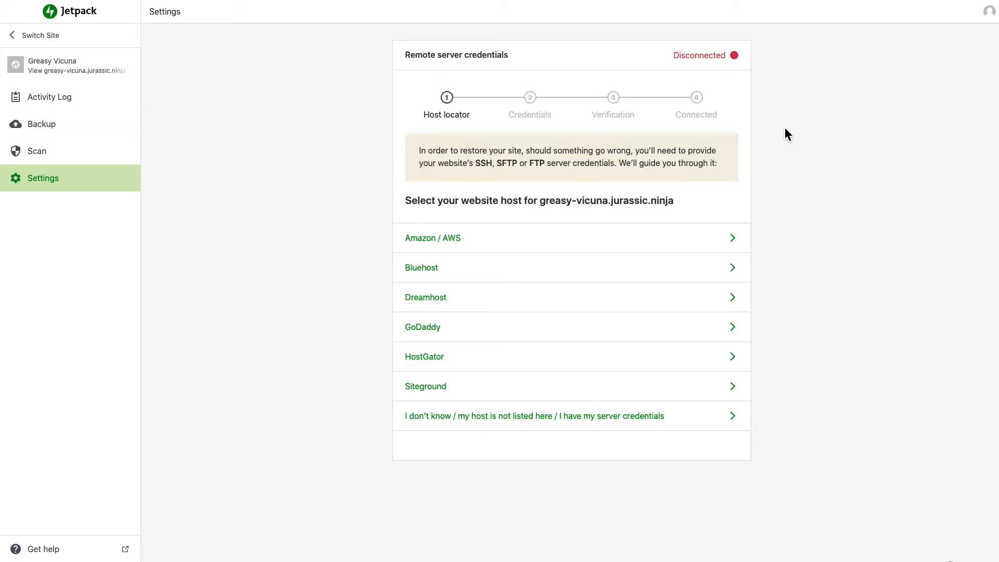
mouse_move(736, 423)
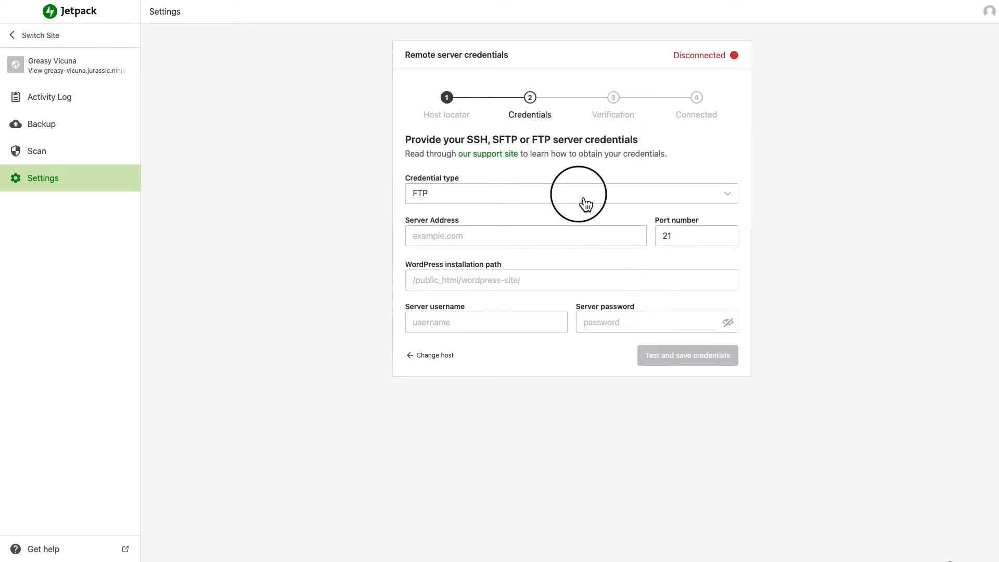
left_click(571, 194)
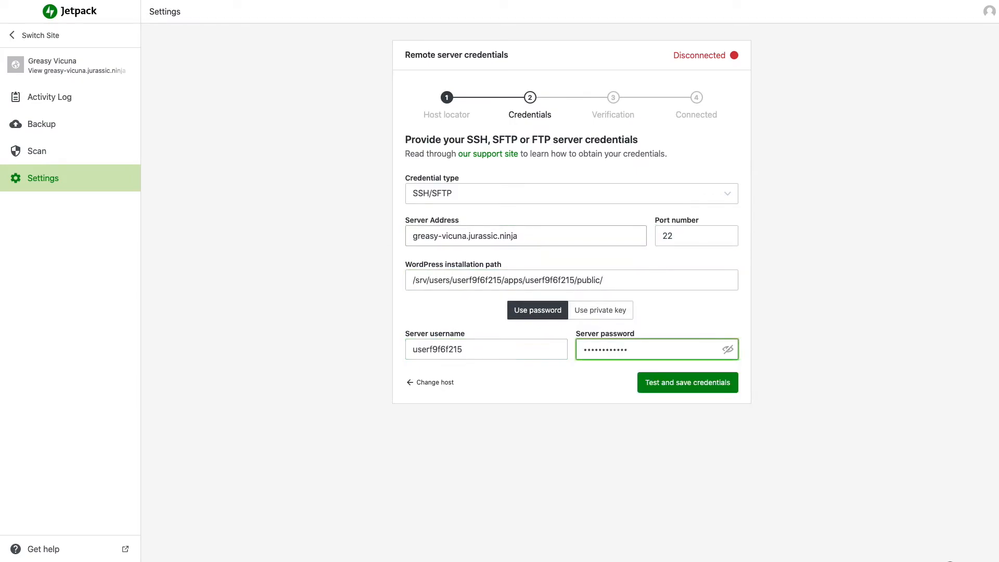
left_click(687, 382)
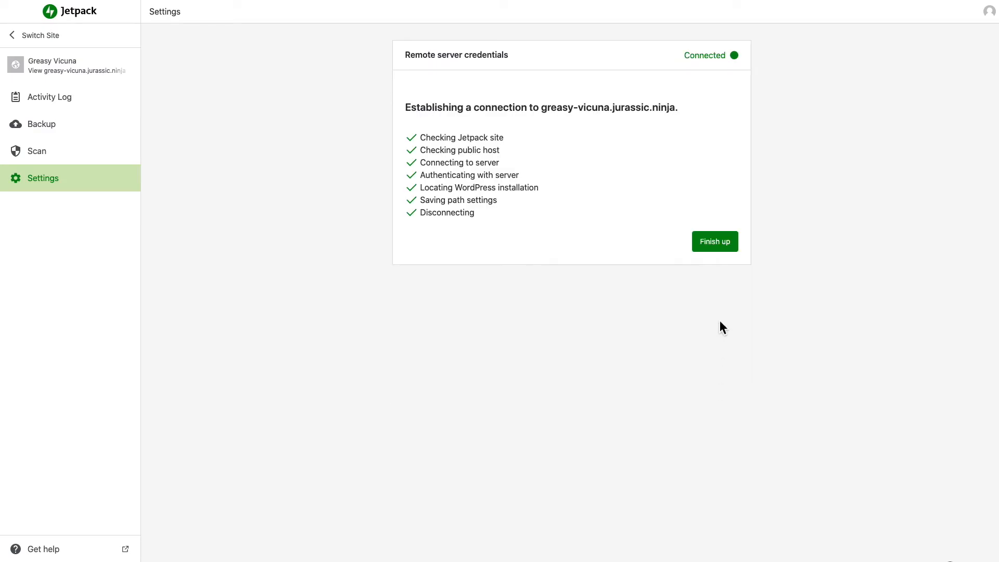
left_click(713, 242)
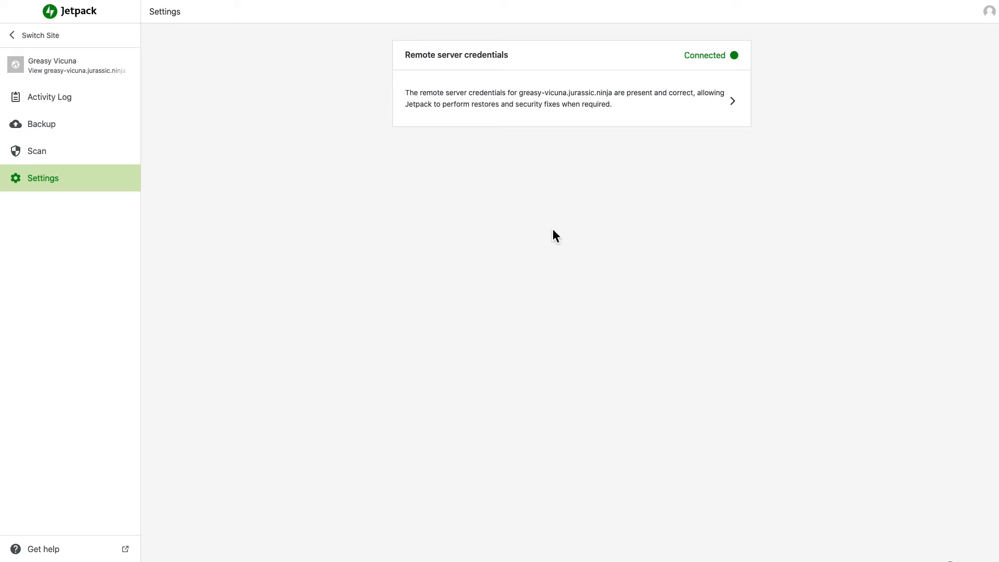
left_click(41, 124)
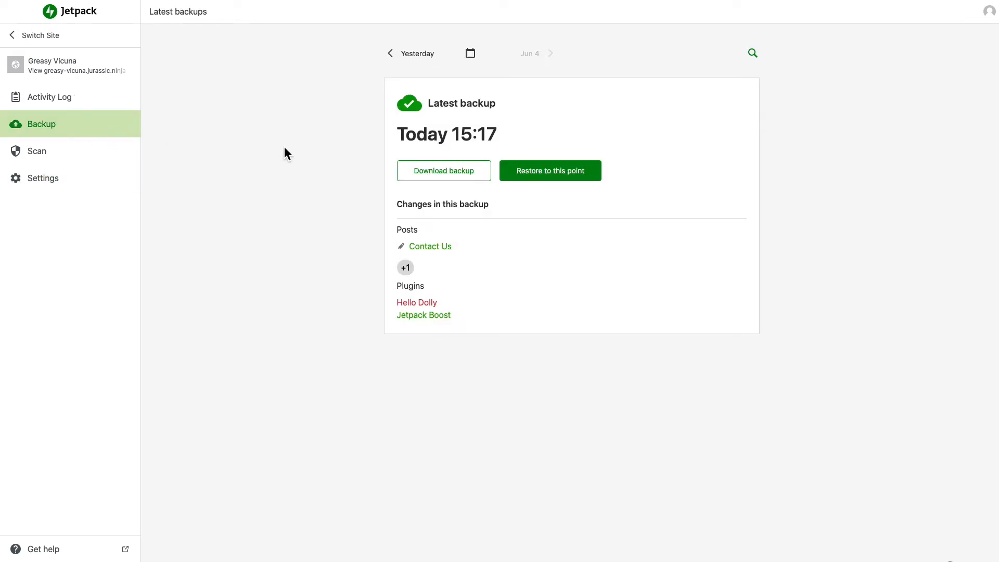
mouse_move(399, 92)
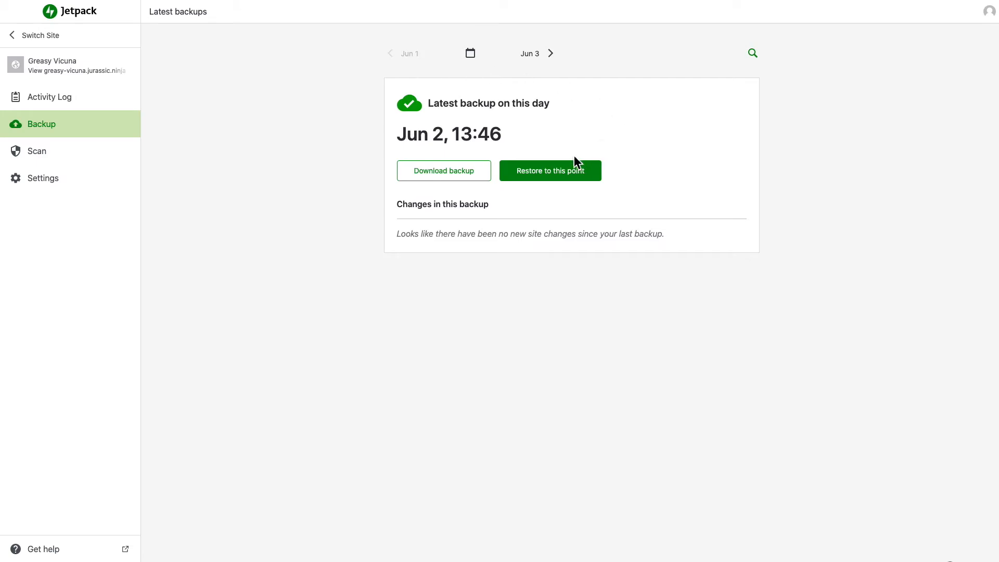
- Start a restore to the 2 June 13:46 backup with WordPress Themes and all items selected, and confirm it
left_click(550, 169)
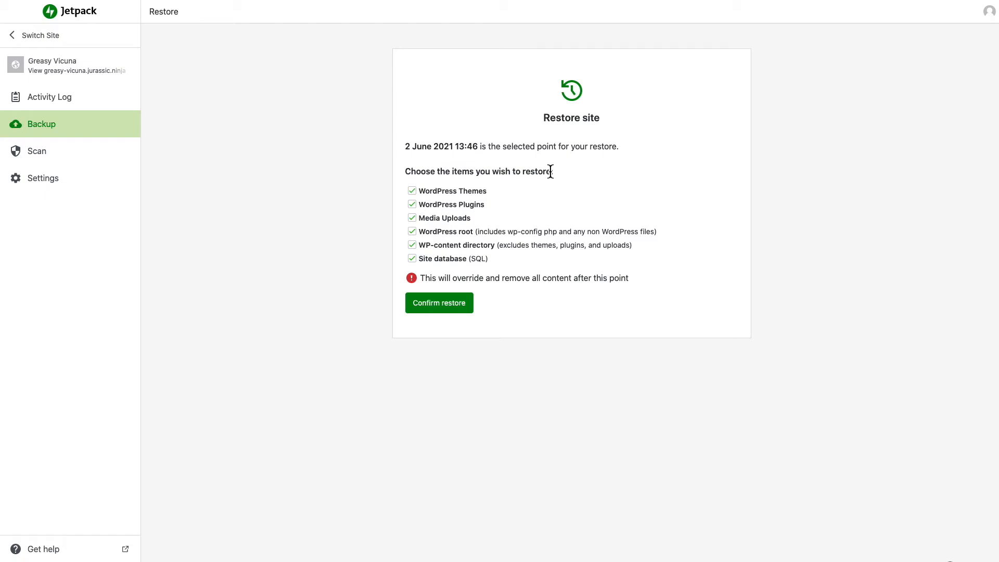
mouse_move(545, 172)
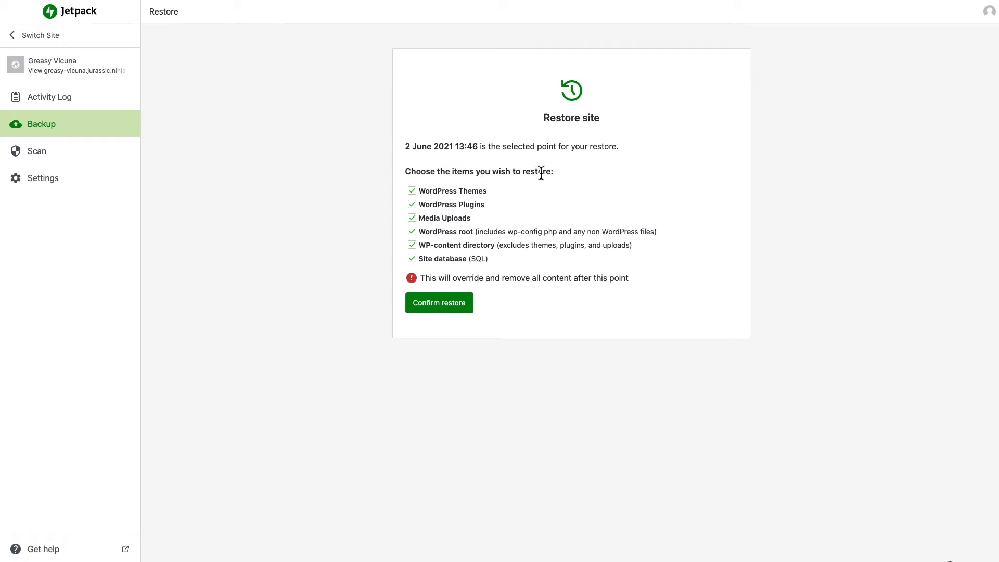
left_click(412, 191)
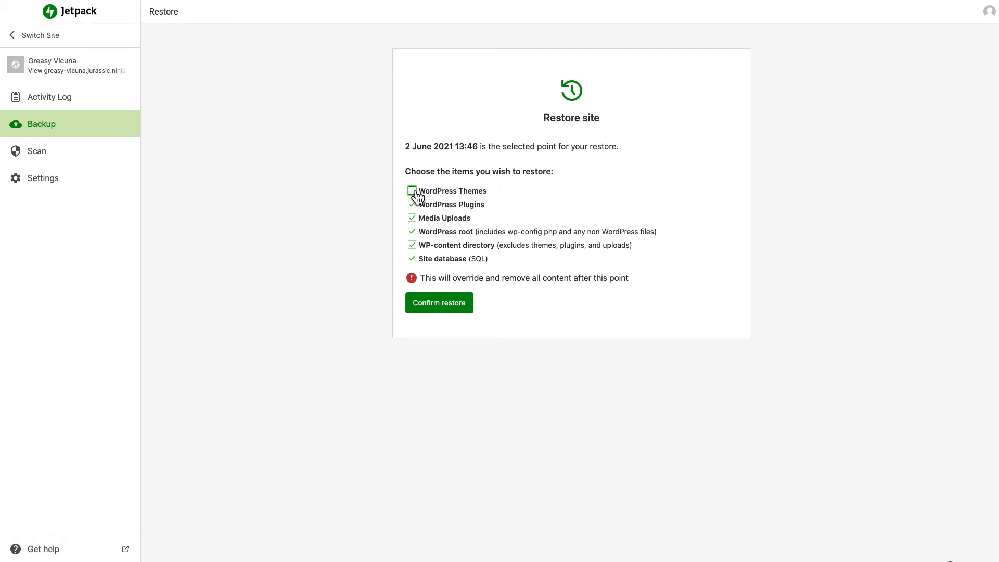
left_click(412, 190)
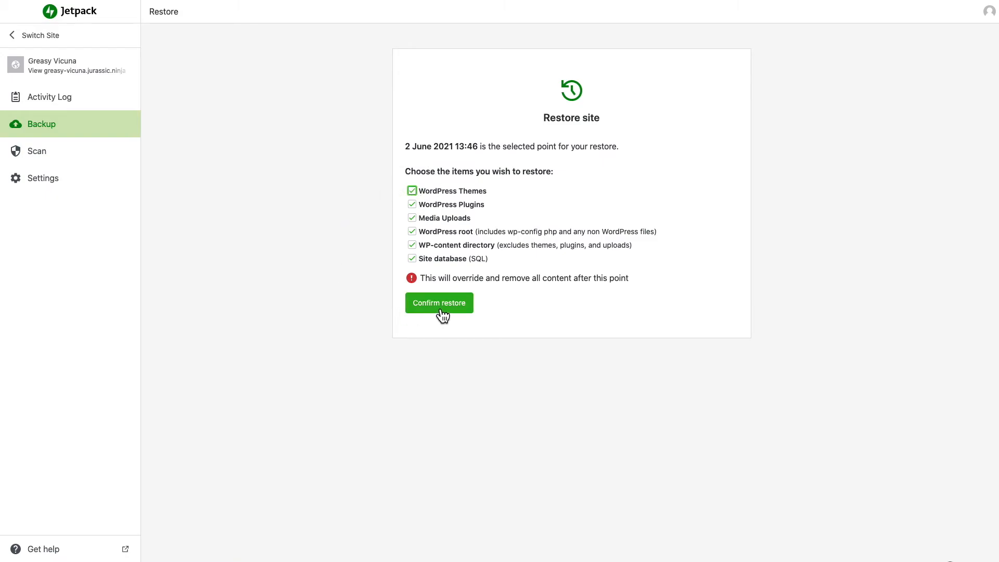
left_click(438, 303)
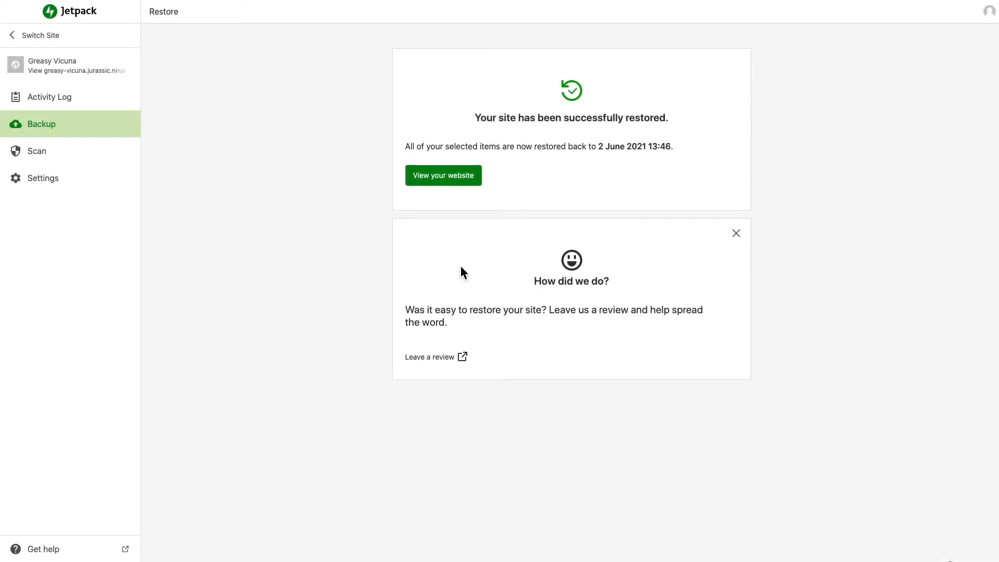
mouse_move(445, 189)
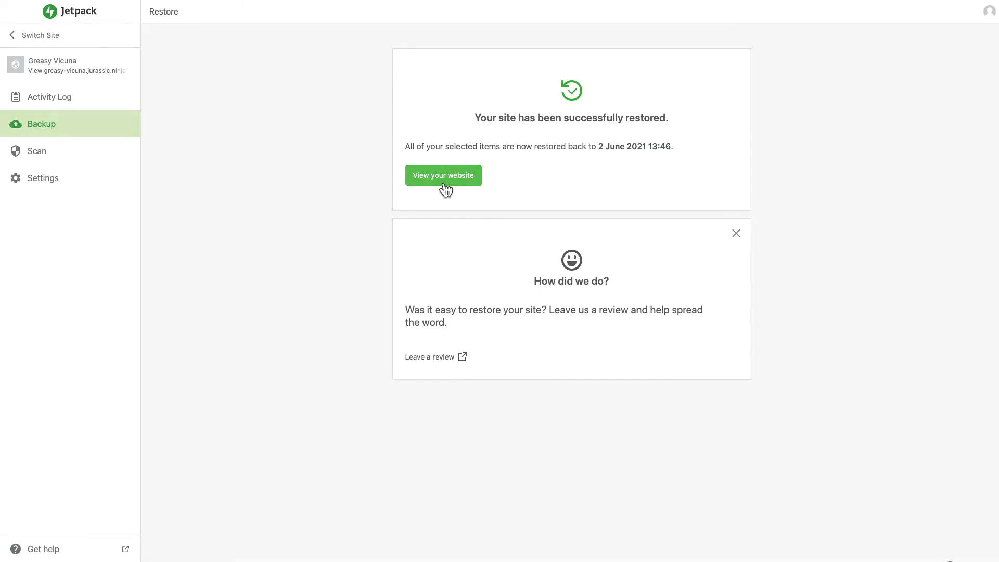
- View the restored website, then go to Jetpack's Get help support page
left_click(444, 175)
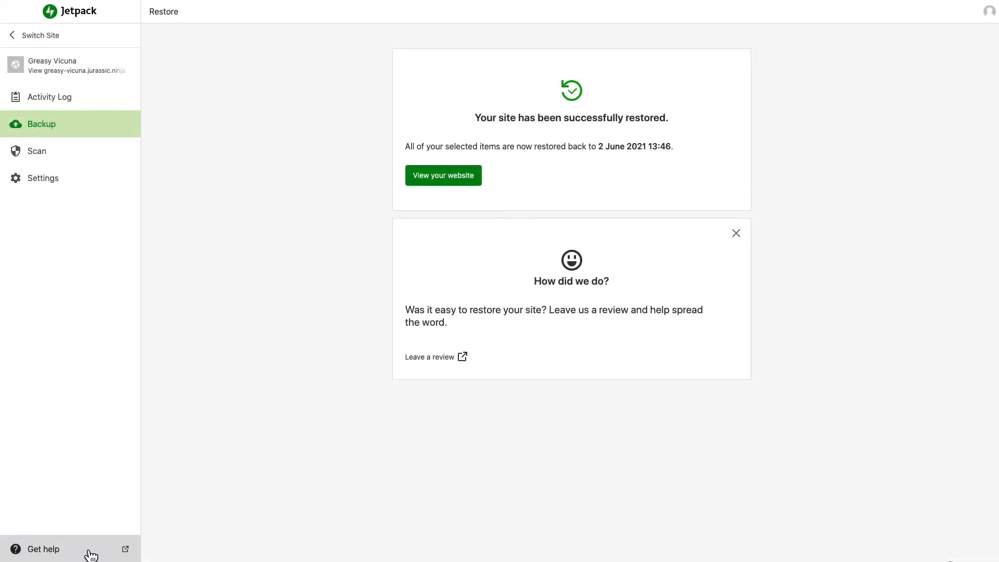
left_click(44, 548)
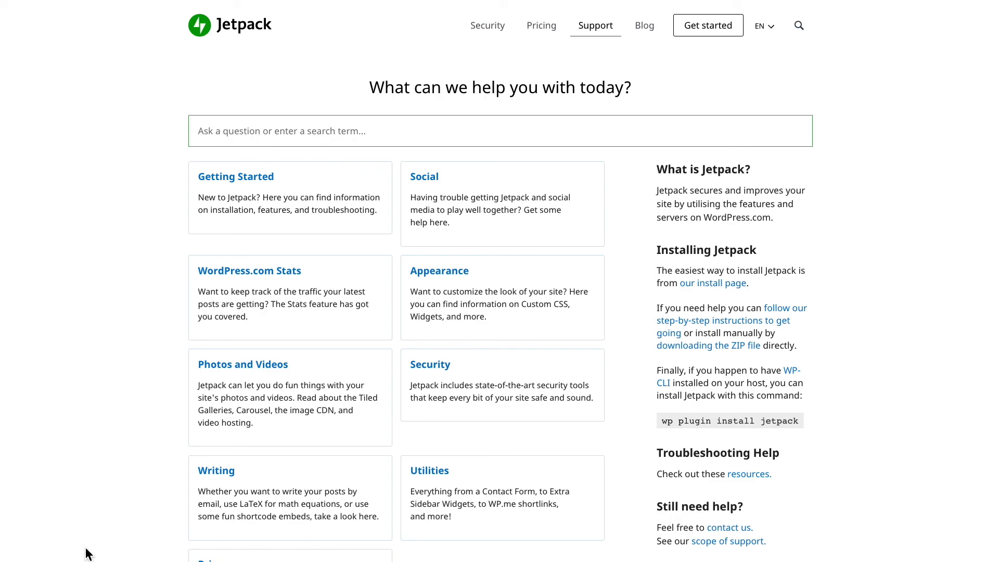